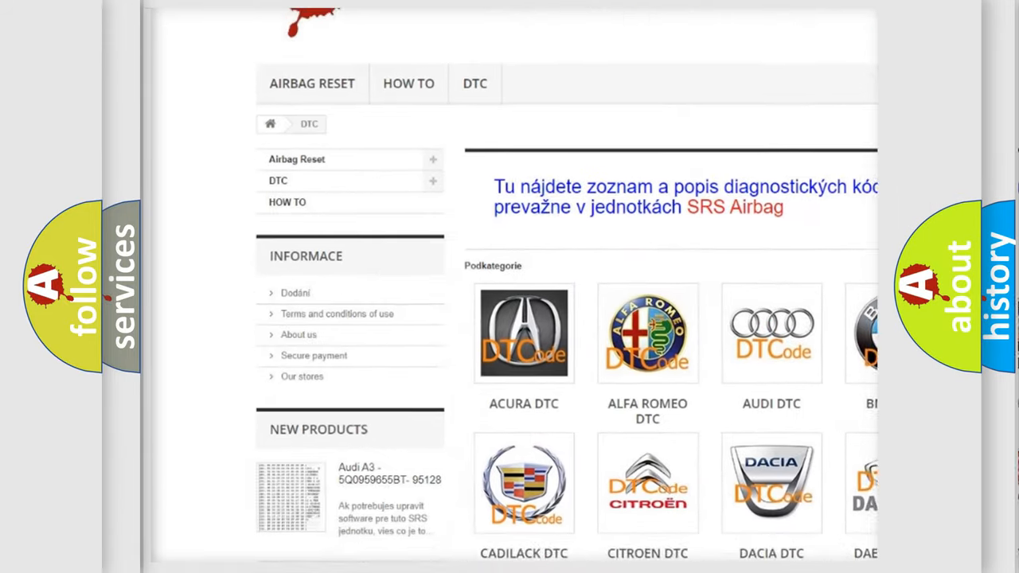
scroll(down, 3)
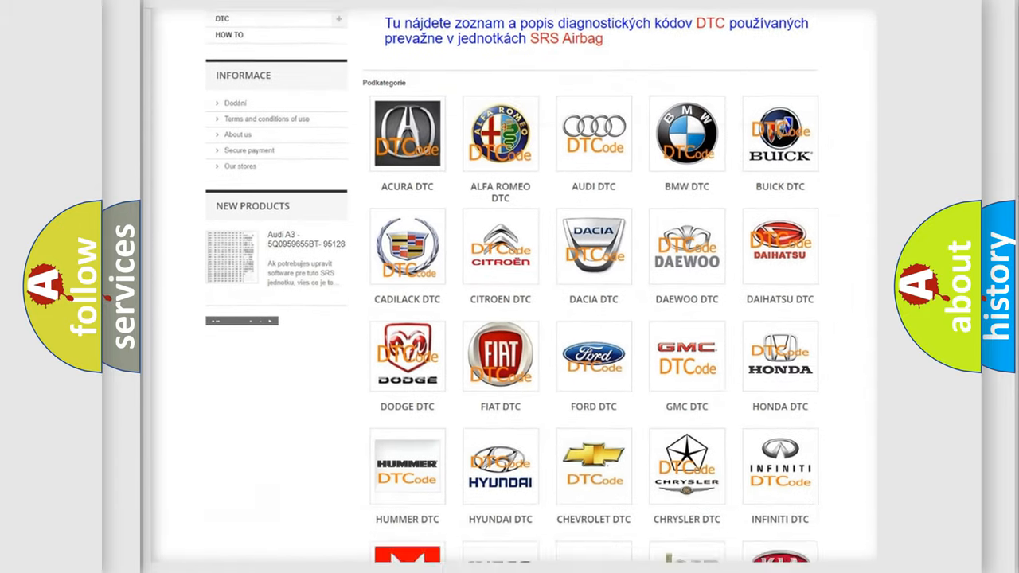
scroll(down, 3)
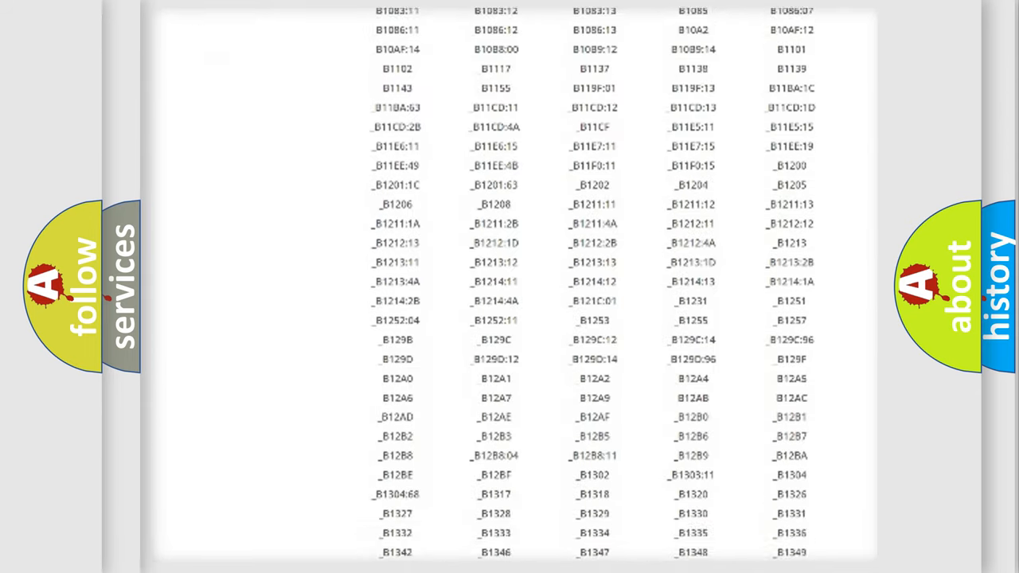
scroll(down, 3)
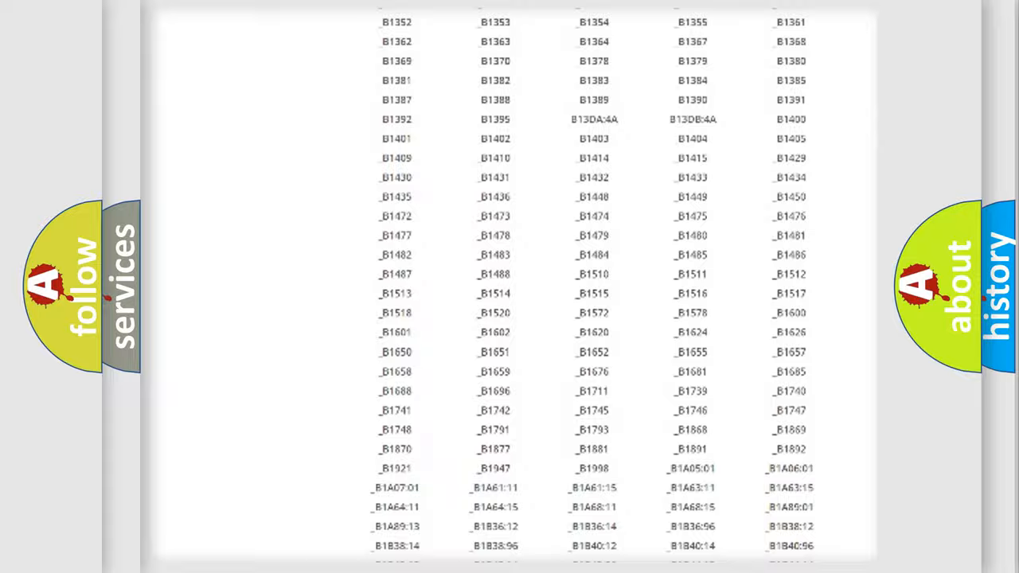
scroll(up, 3)
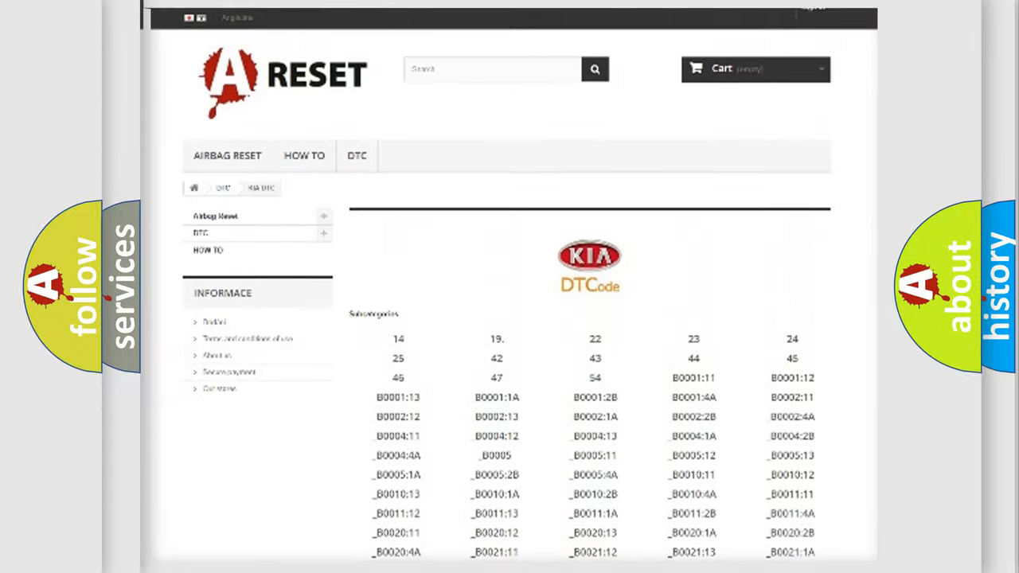